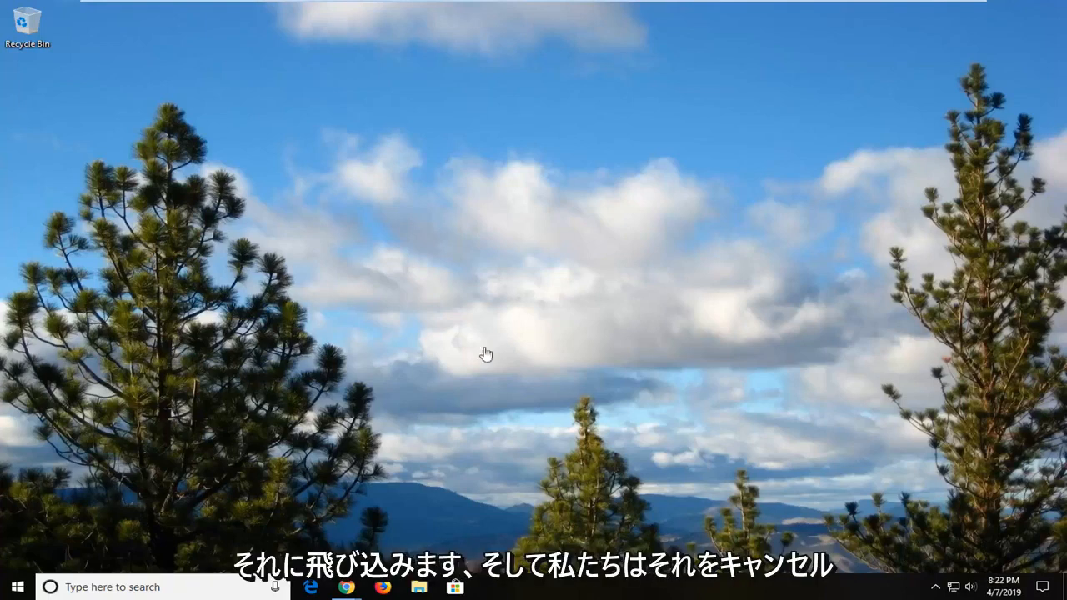
{"action": "mouse_move", "coordinate": [536, 402]}
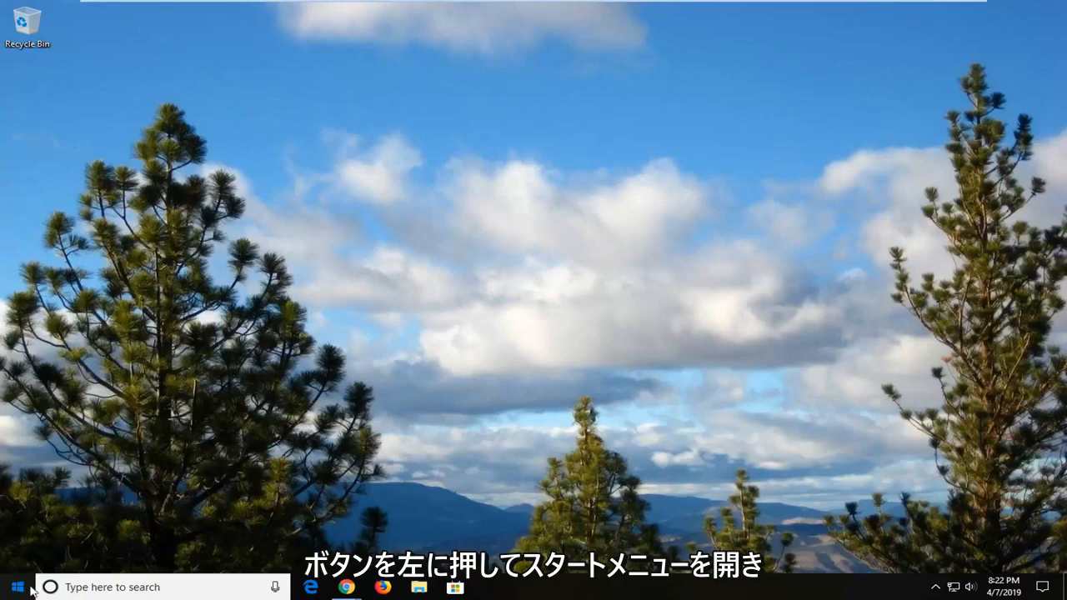
Search the Start menu for regedit and run Registry Editor as administrator.
{"action": "left_click", "coordinate": [15, 587]}
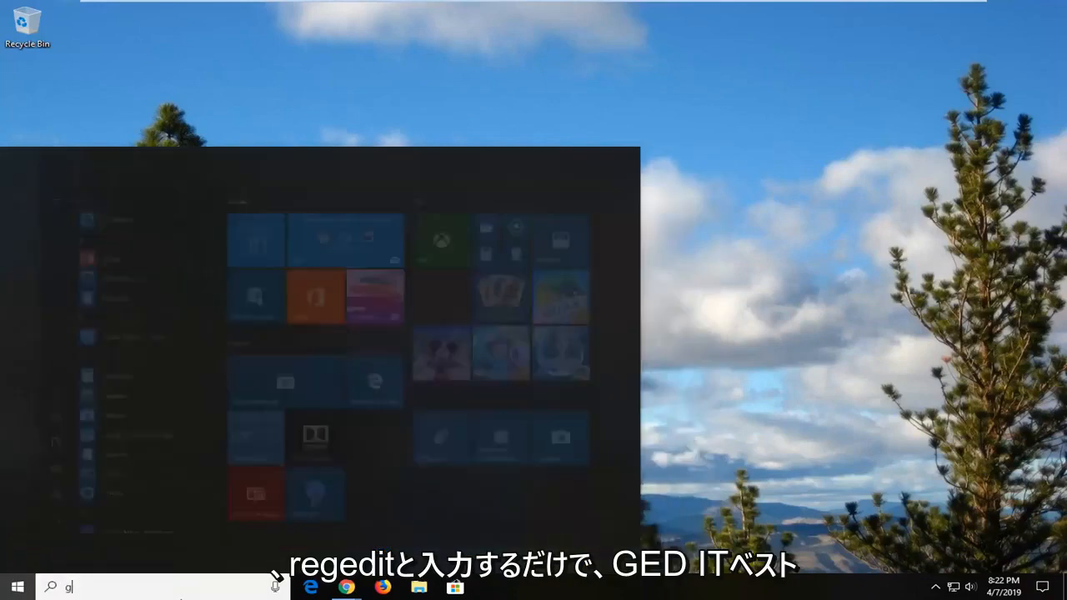
{"action": "type", "text": "edit"}
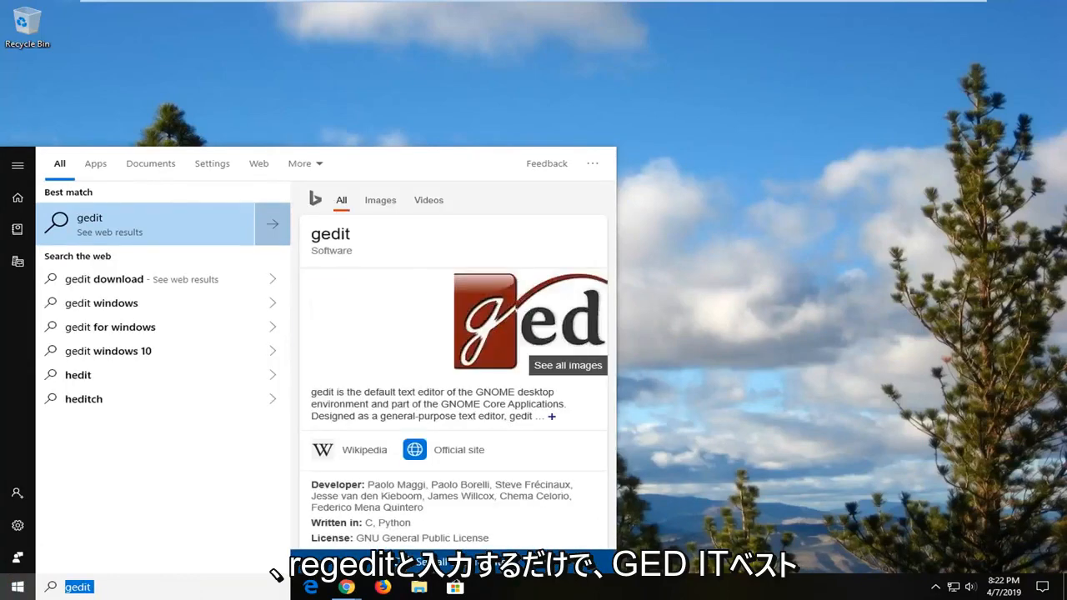
{"action": "type", "text": "regedit"}
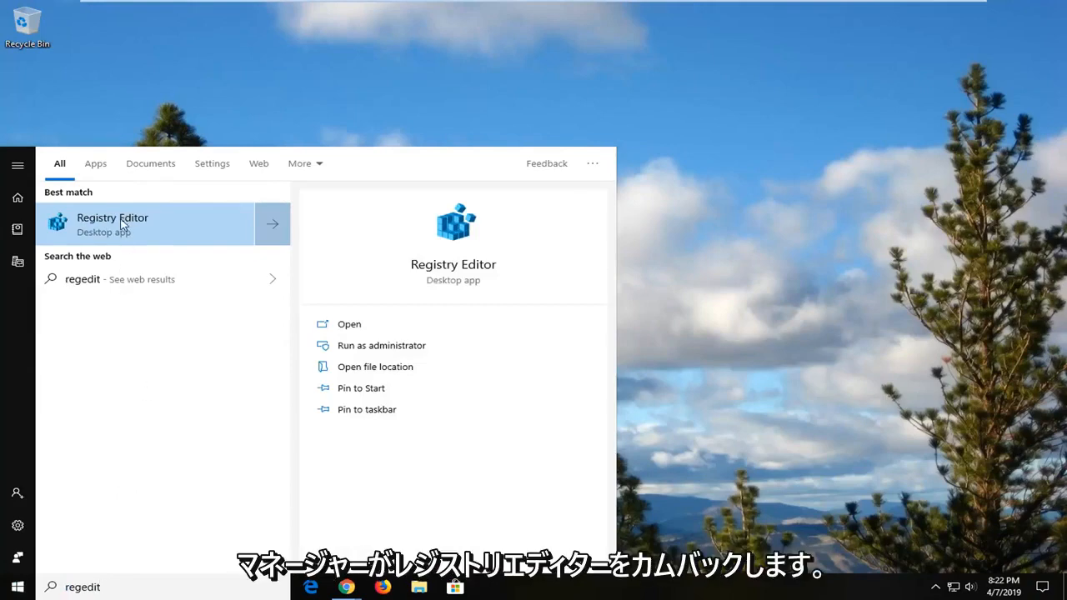
{"action": "right_click", "coordinate": [113, 223]}
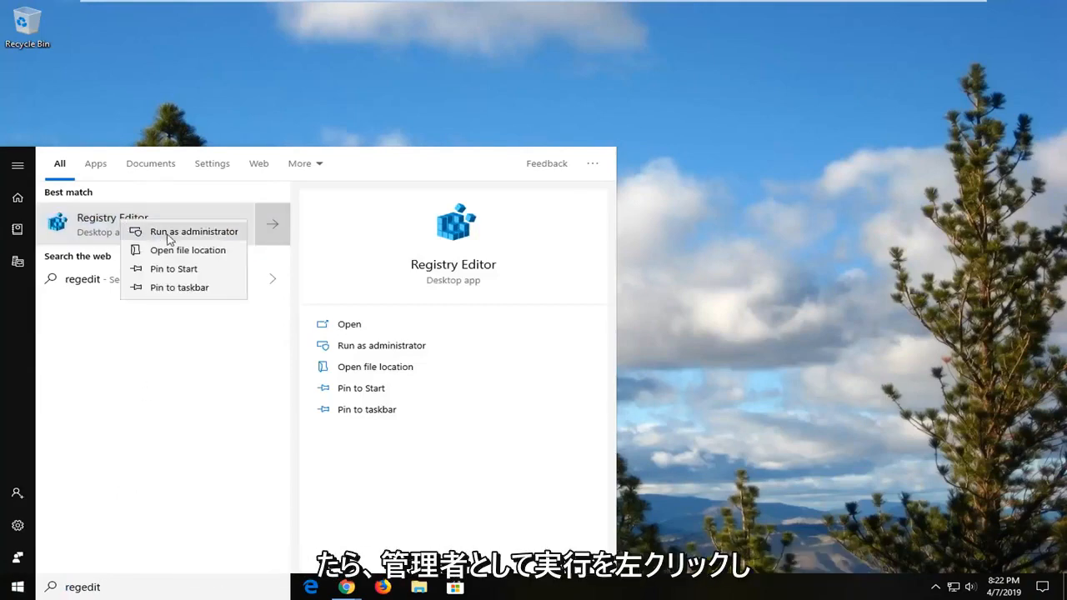
{"action": "left_click", "coordinate": [194, 230]}
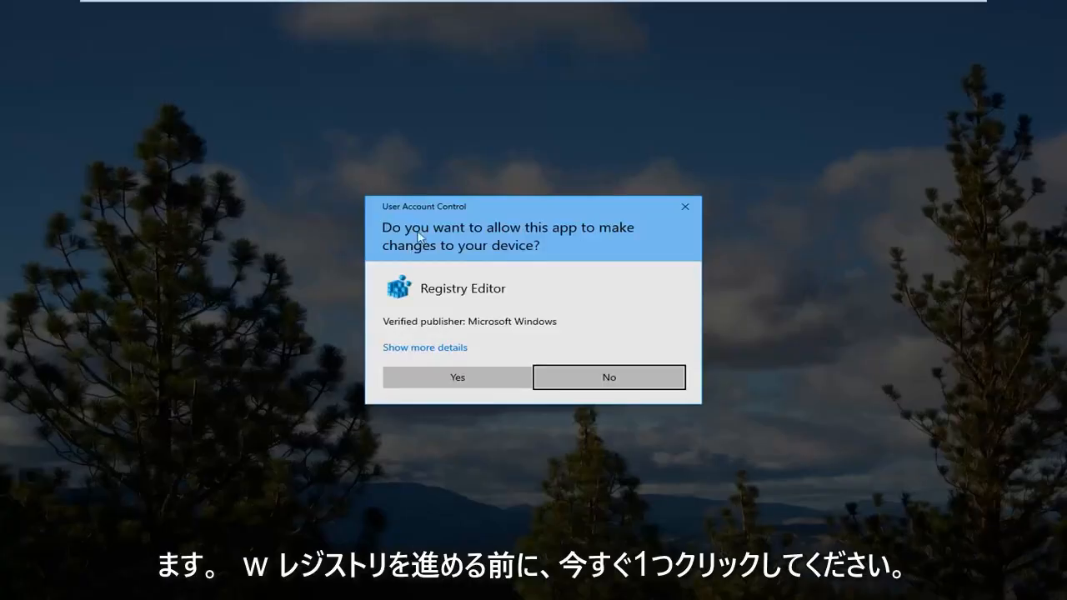
Approve the User Account Control prompt for Registry Editor.
{"action": "left_click", "coordinate": [456, 377]}
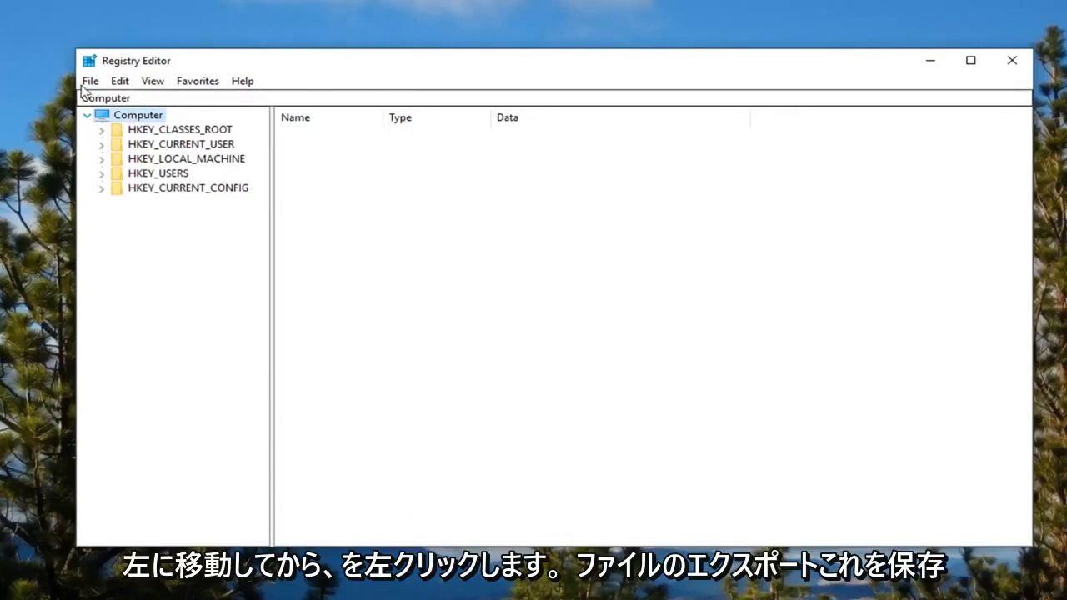
Export the entire registry as a Registration Files (.reg) backup on the Desktop.
{"action": "left_click", "coordinate": [89, 81]}
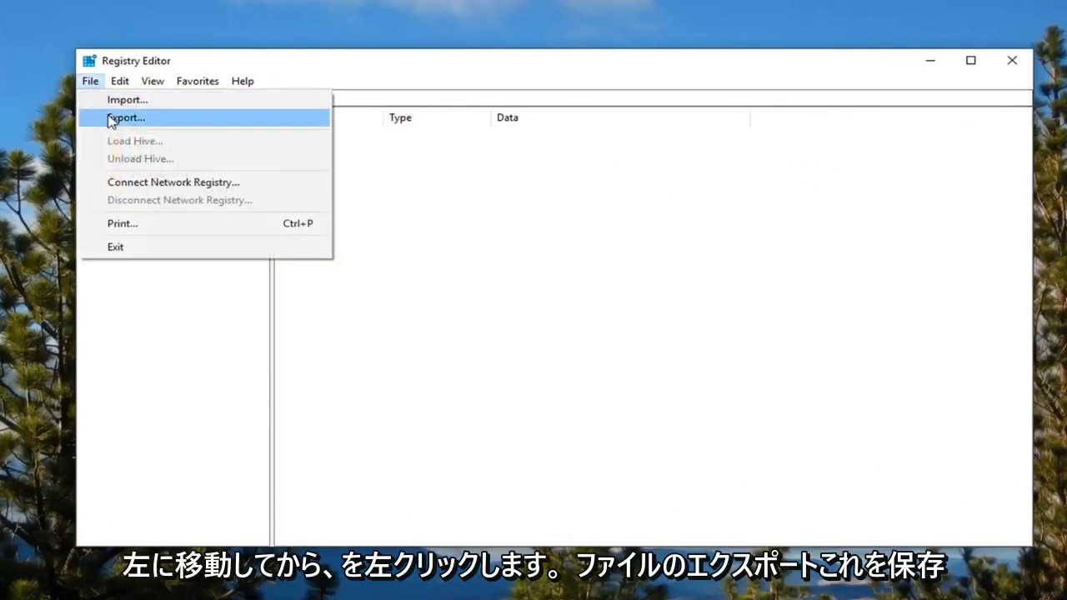
{"action": "left_click", "coordinate": [126, 117]}
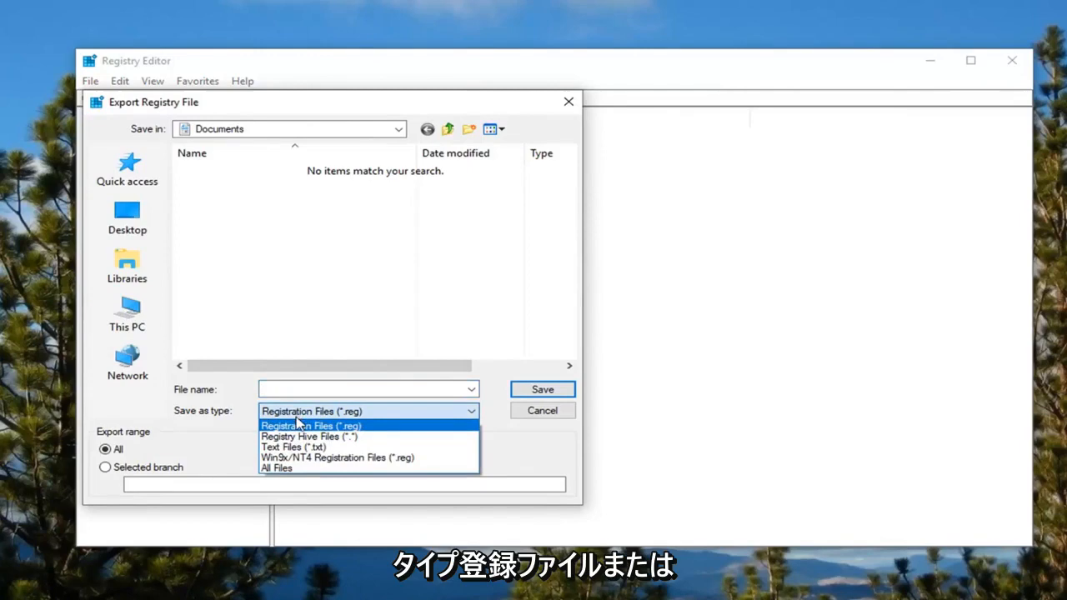
{"action": "left_click", "coordinate": [310, 425]}
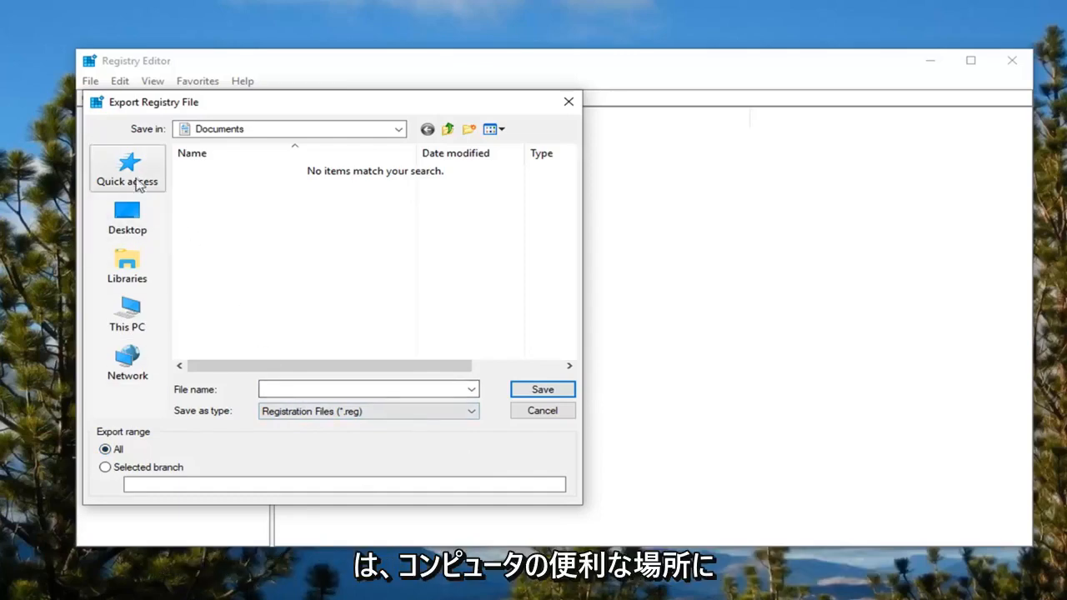
{"action": "left_click", "coordinate": [127, 217]}
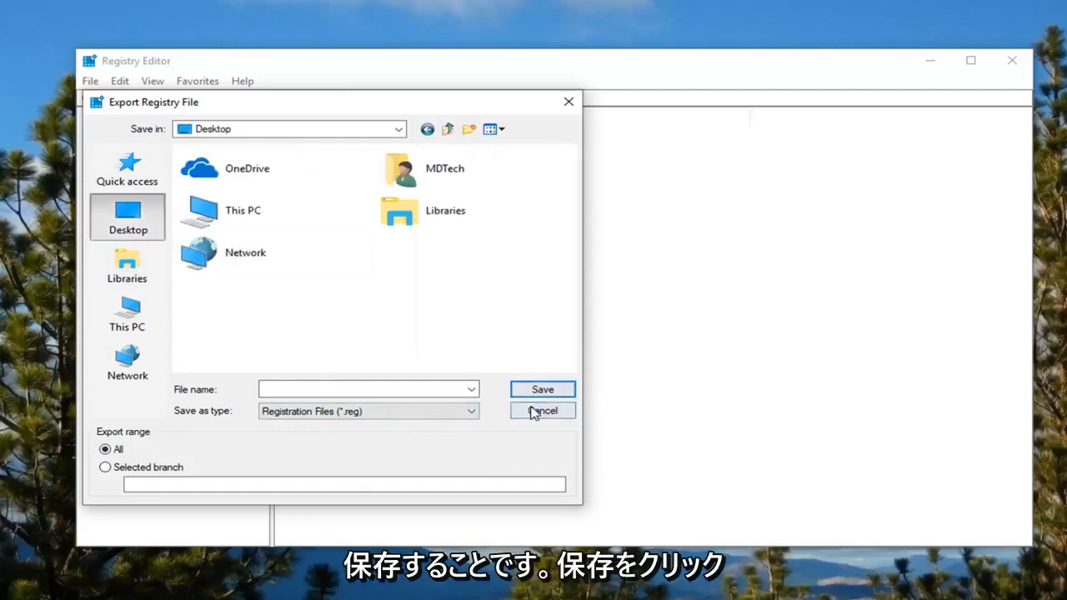
{"action": "left_click", "coordinate": [543, 410]}
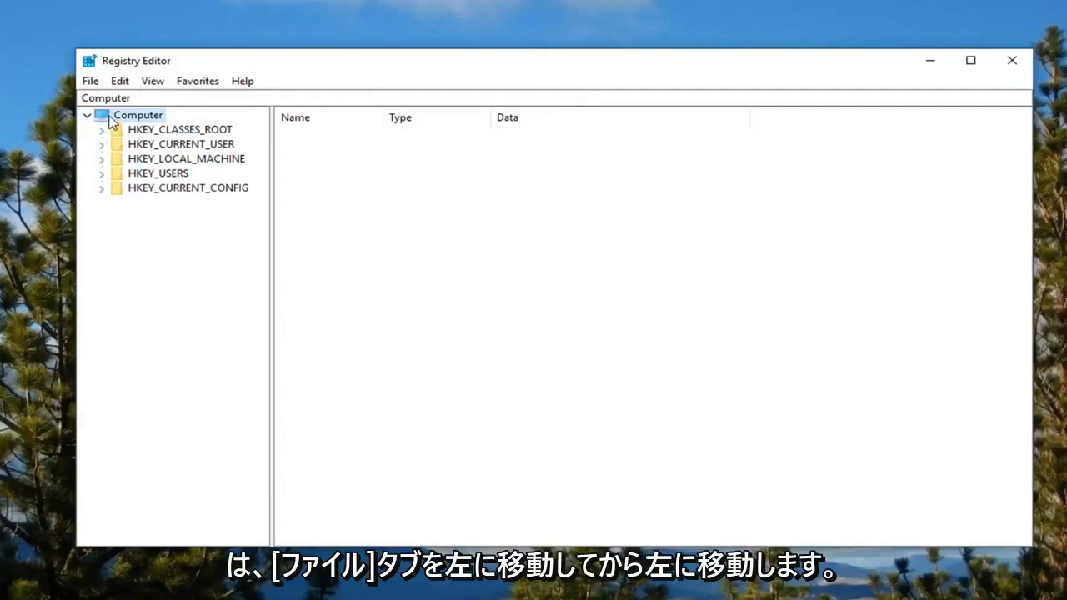
Expand HKEY_CURRENT_USER and Control Panel, then select the Desktop key.
{"action": "left_click", "coordinate": [90, 81]}
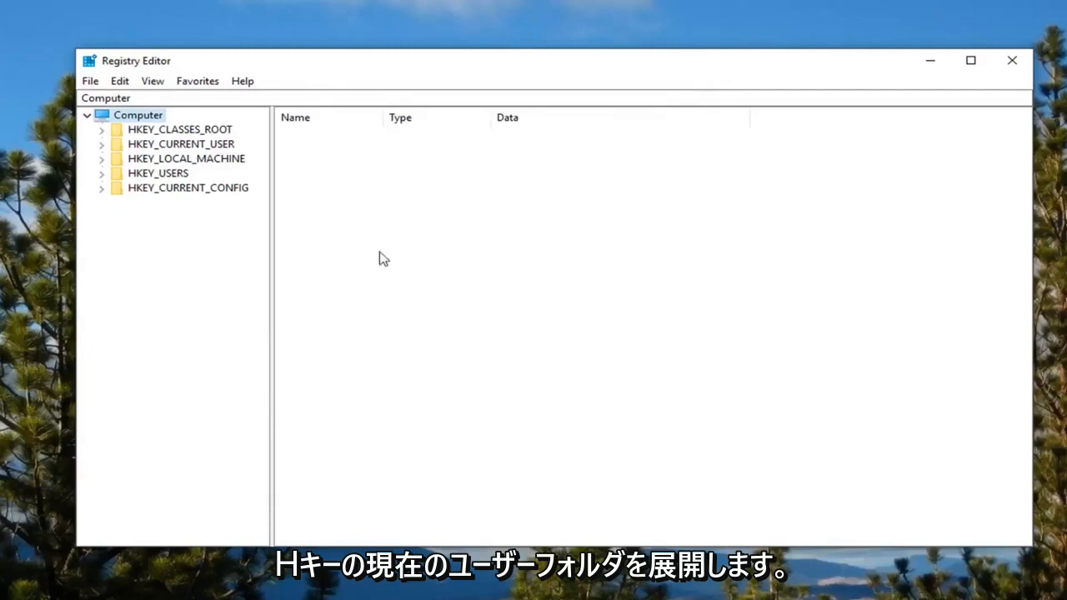
{"action": "left_click", "coordinate": [181, 144]}
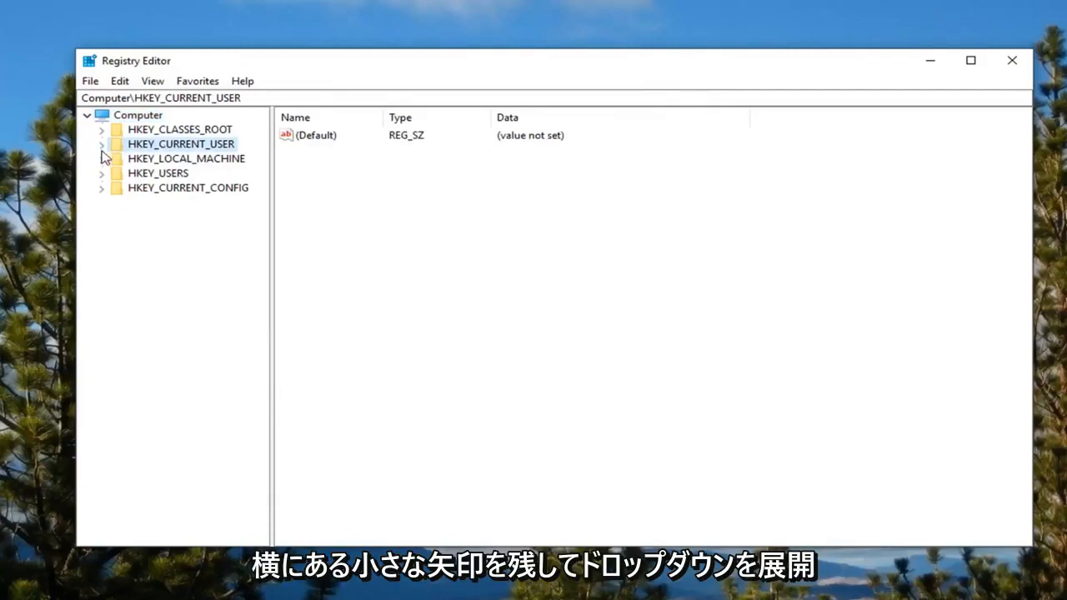
{"action": "left_click", "coordinate": [101, 143]}
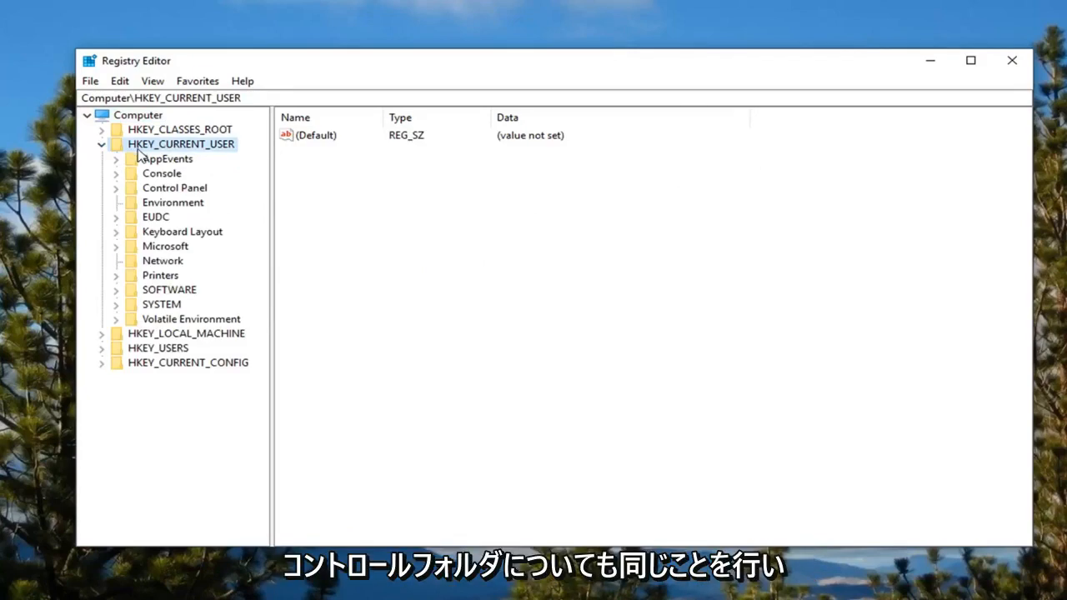
{"action": "mouse_move", "coordinate": [155, 215]}
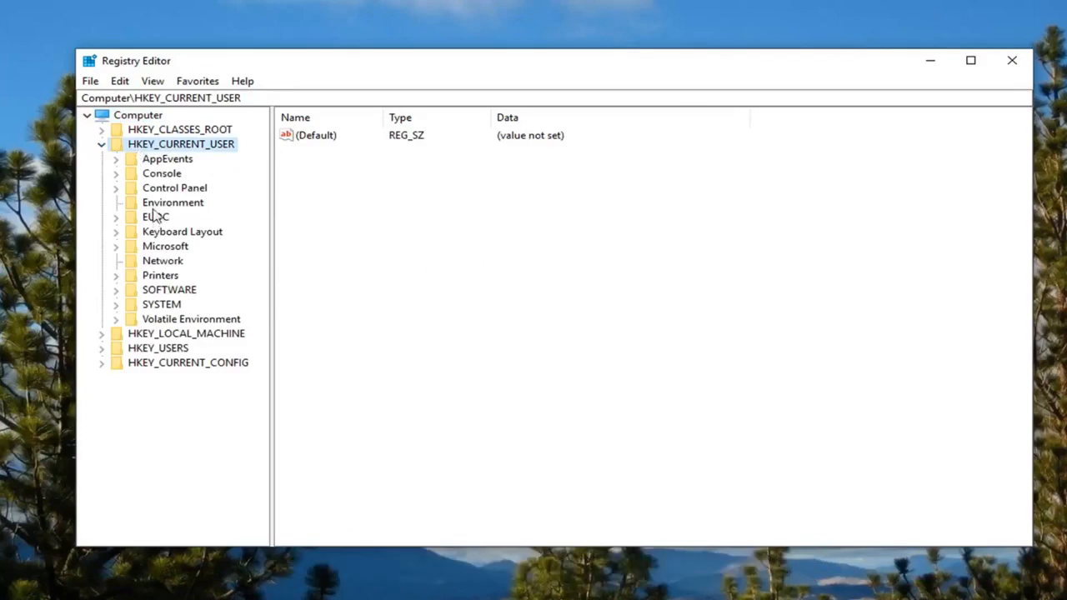
{"action": "left_click", "coordinate": [174, 188]}
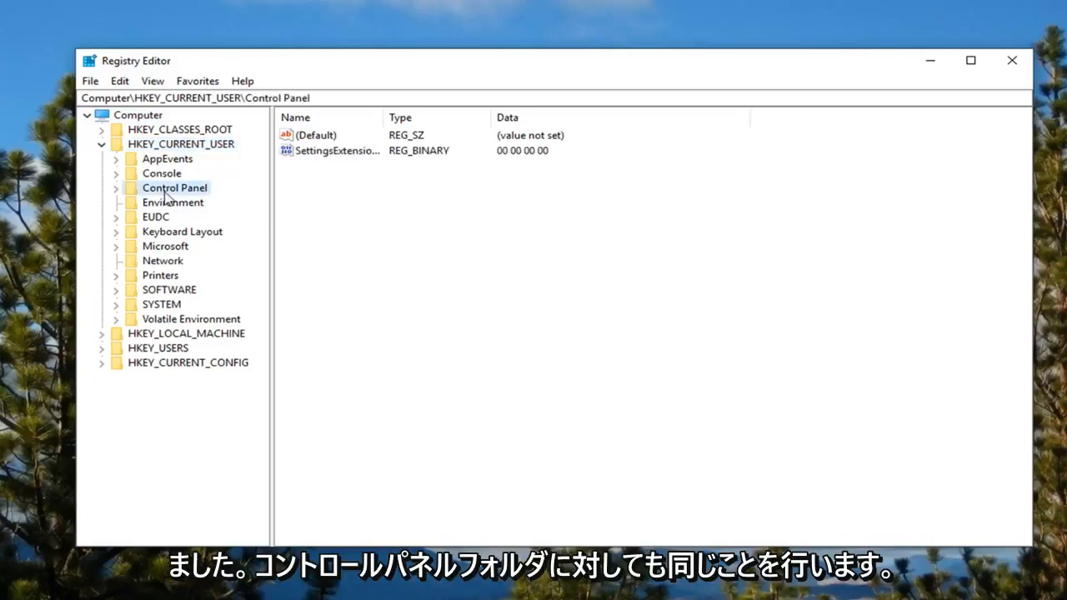
{"action": "left_click", "coordinate": [116, 188]}
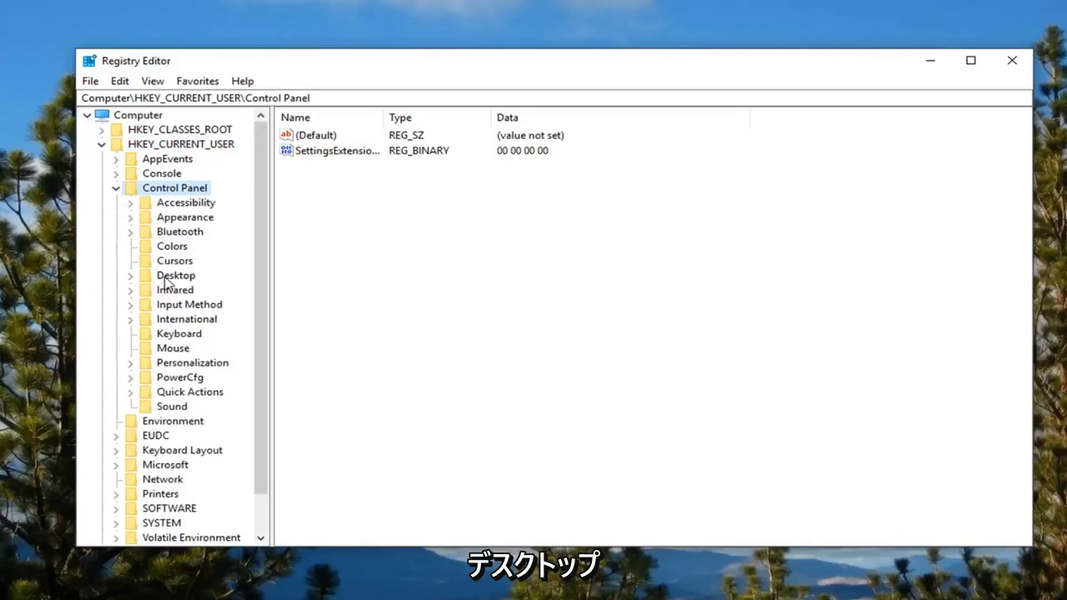
{"action": "left_click", "coordinate": [175, 275]}
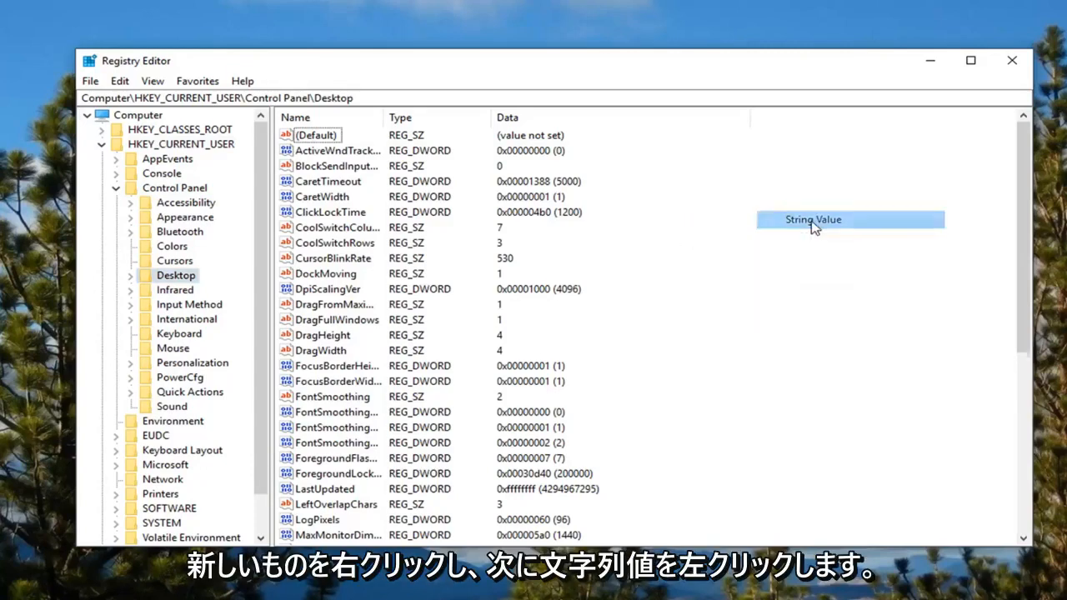
Create a string value named AutoEndTasks in Desktop and open it for editing.
{"action": "left_click", "coordinate": [813, 220]}
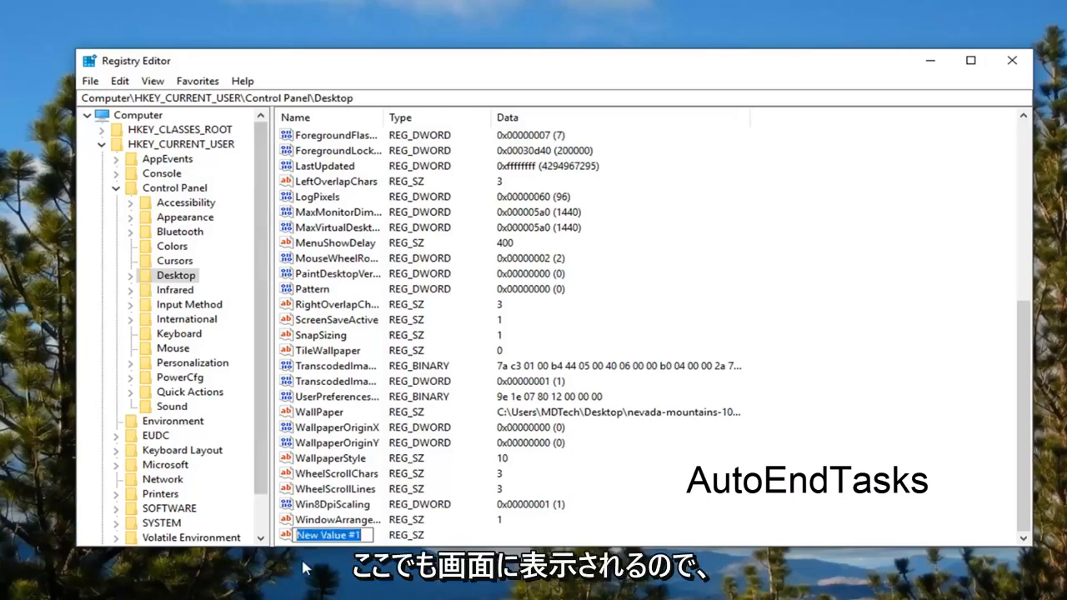
{"action": "type", "text": "AutoEndTasks"}
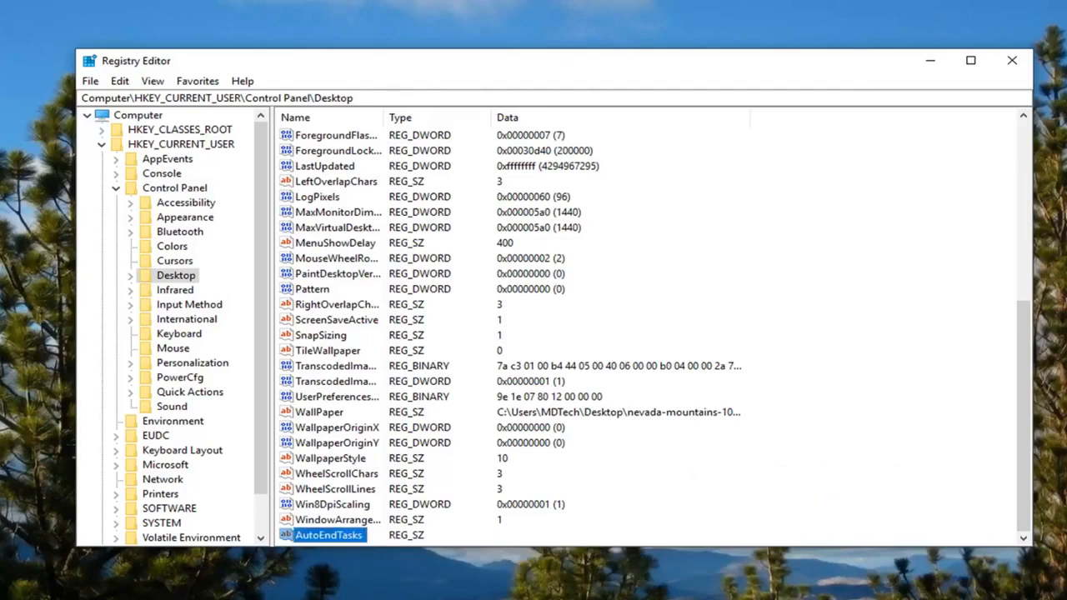
{"action": "double_click", "coordinate": [328, 535]}
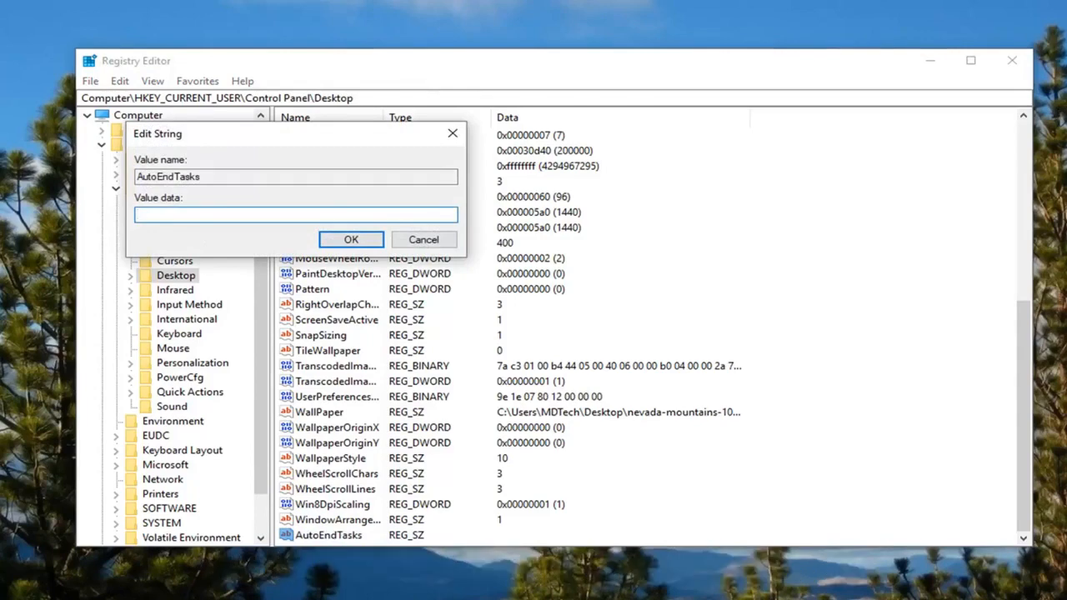
Enter 1 as the AutoEndTasks value data and confirm with OK.
{"action": "type", "text": "1"}
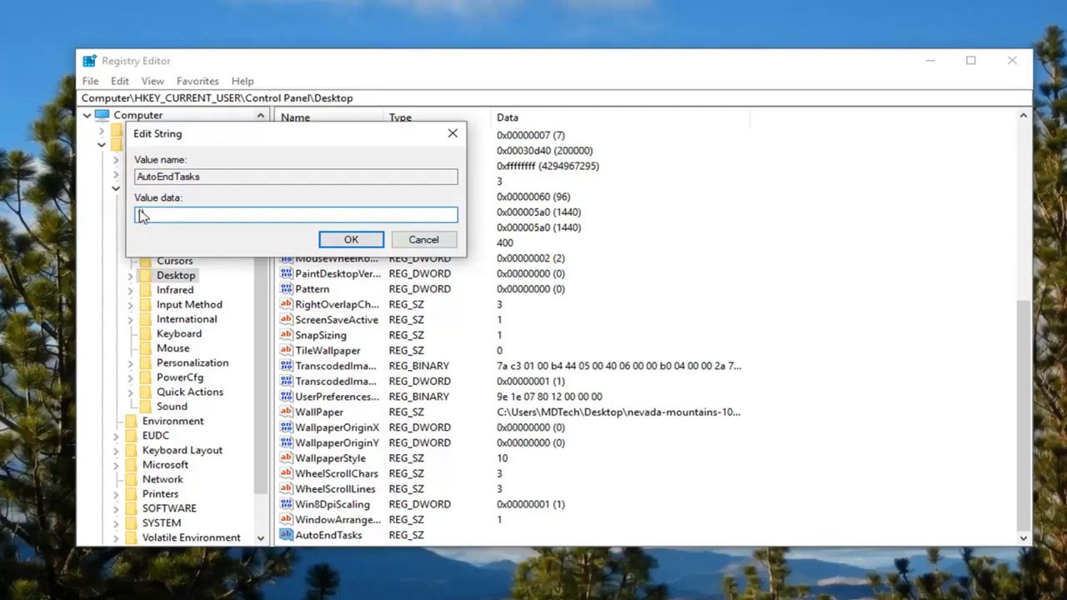
{"action": "left_click", "coordinate": [350, 239]}
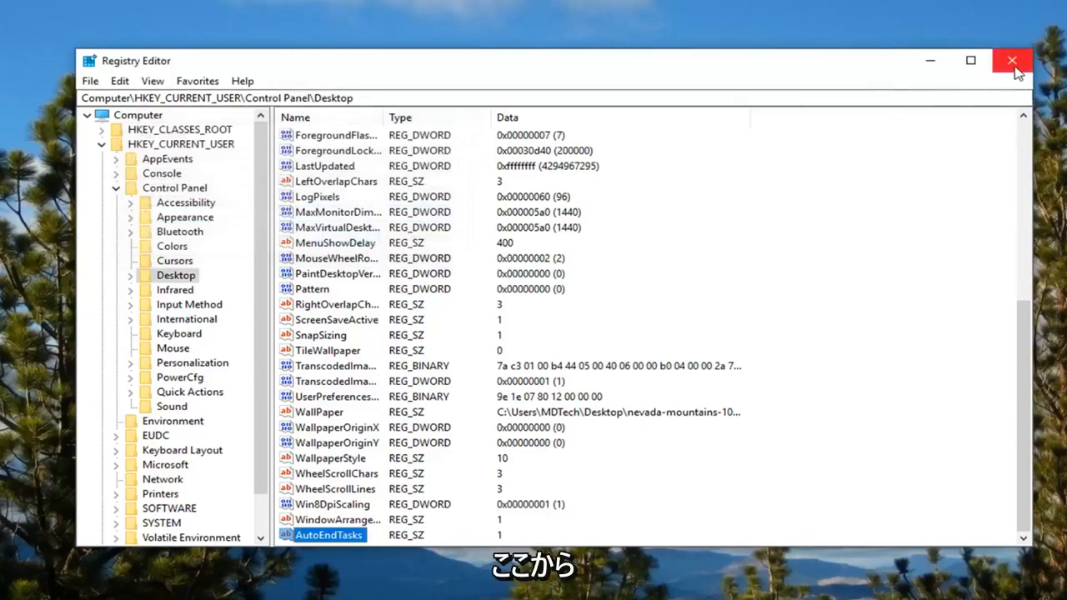
Close the Registry Editor window from its title bar.
{"action": "left_click", "coordinate": [1012, 60]}
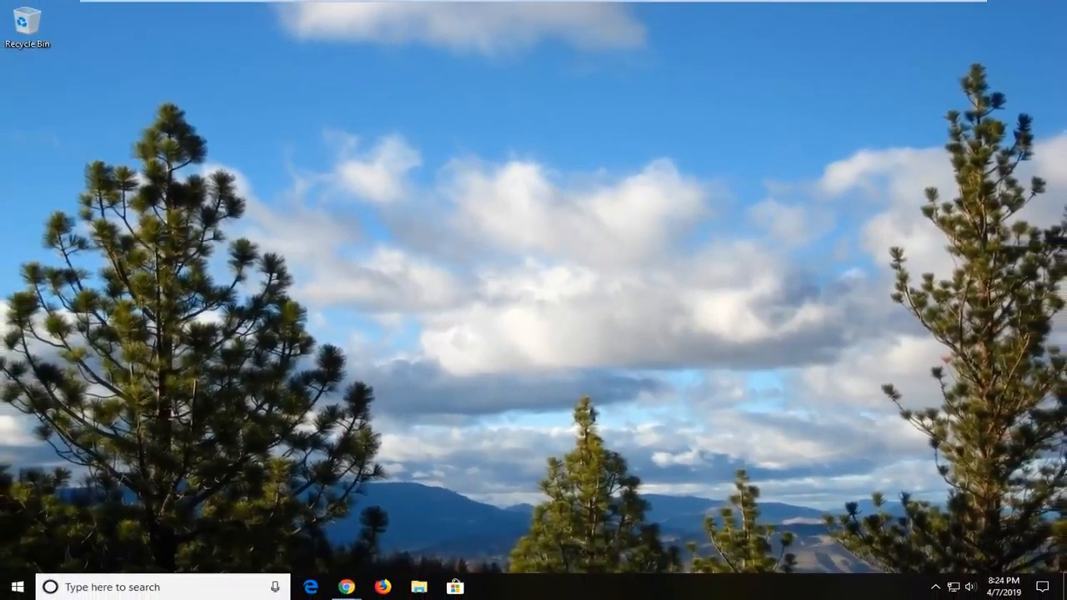